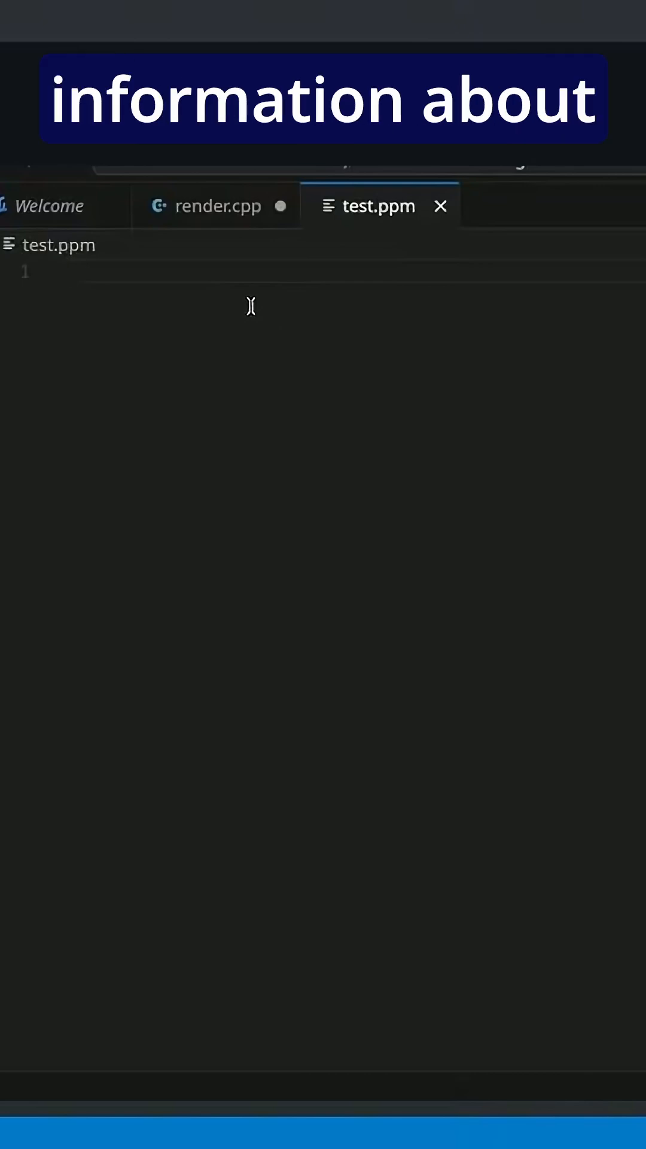
Step: Write the P3 format header on line 1 of test.ppm
text(P)
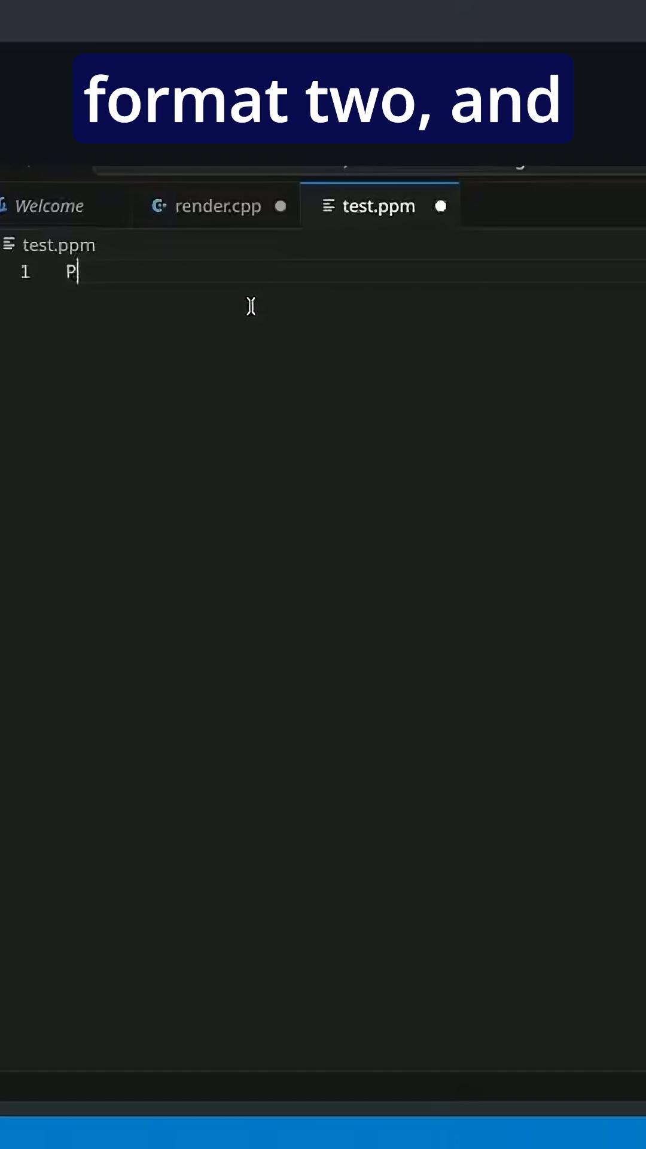
text(1)
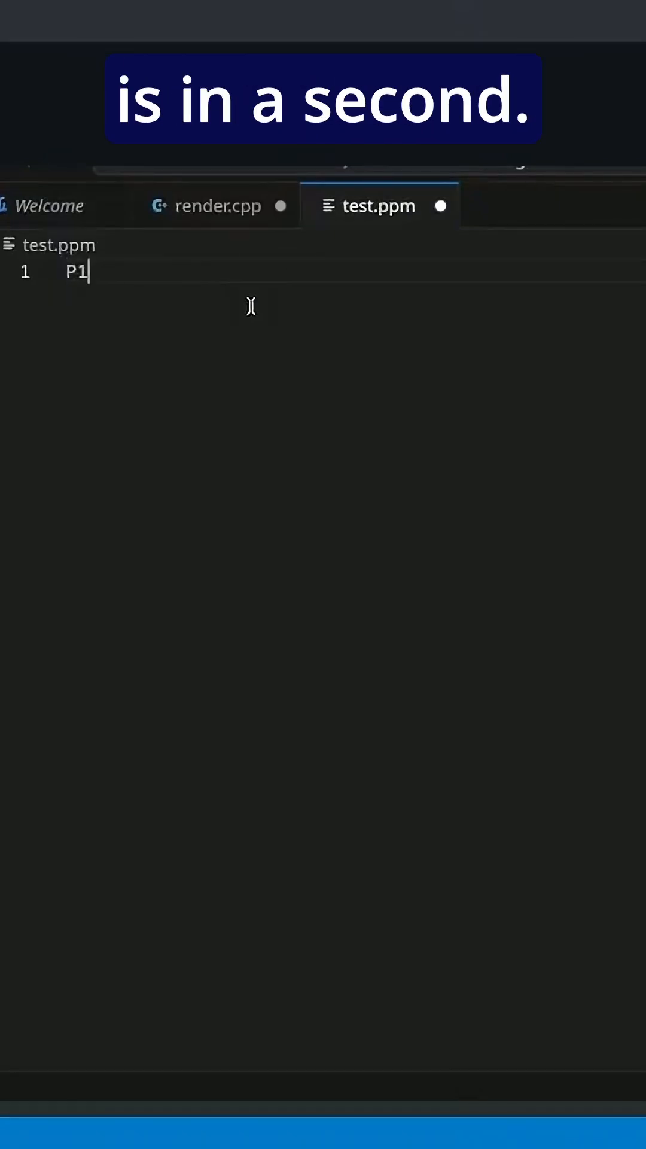
text(2)
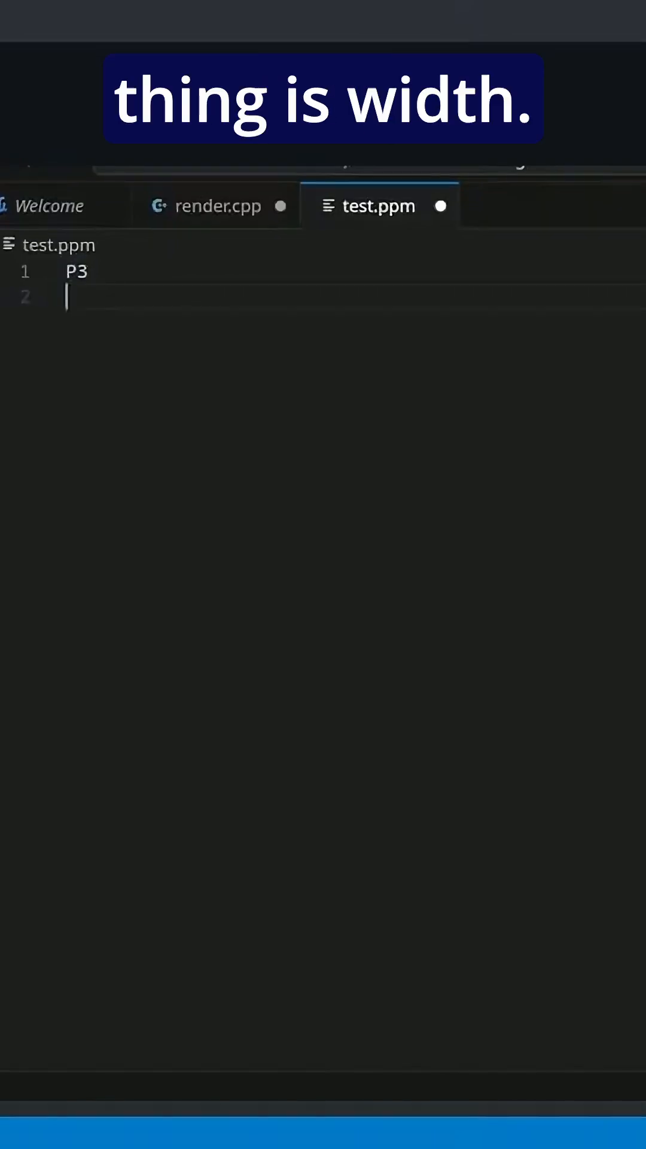
Step: Add the 2 2 image size and 255 maximum colour value below the header
text(2)
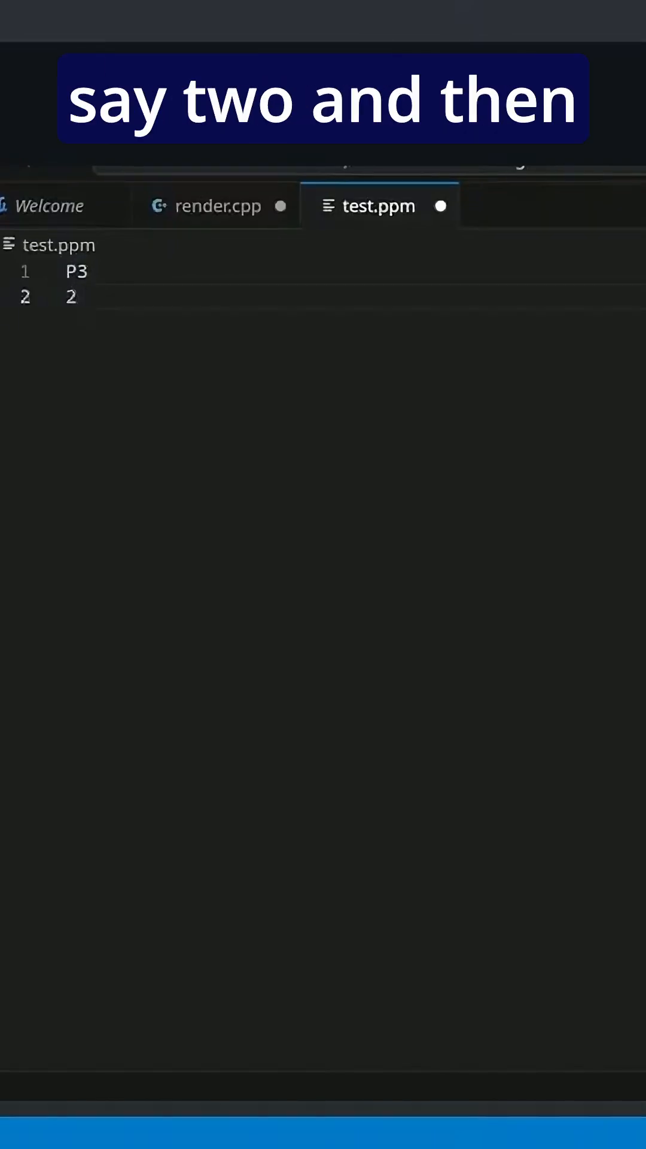
text(2)
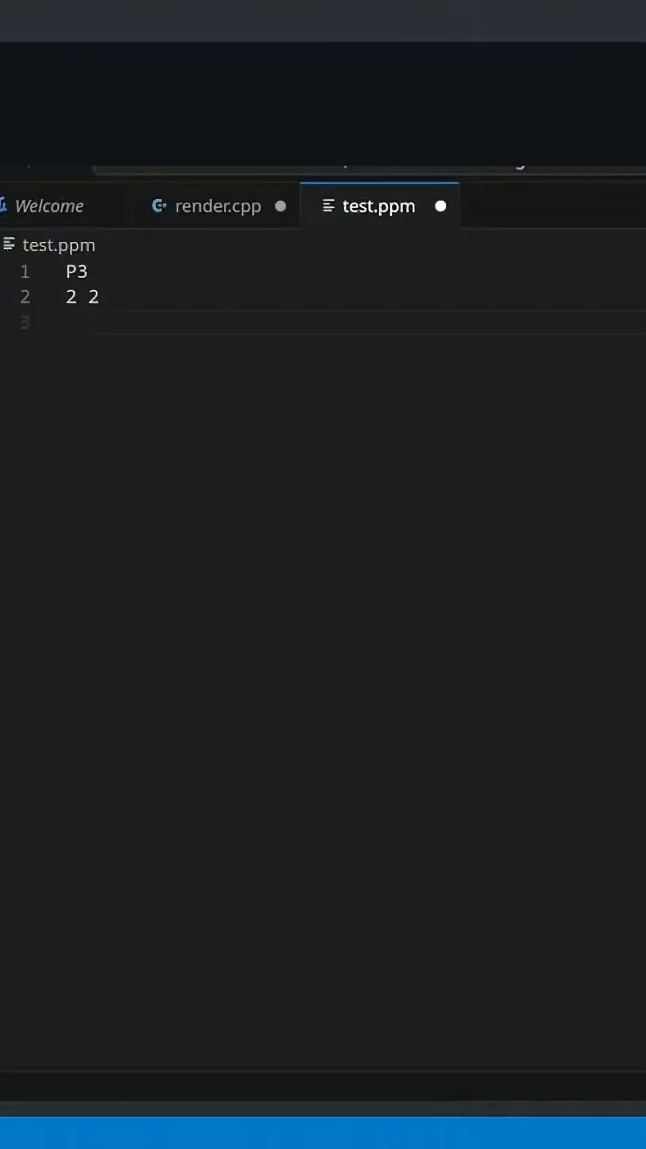
text(0-255)
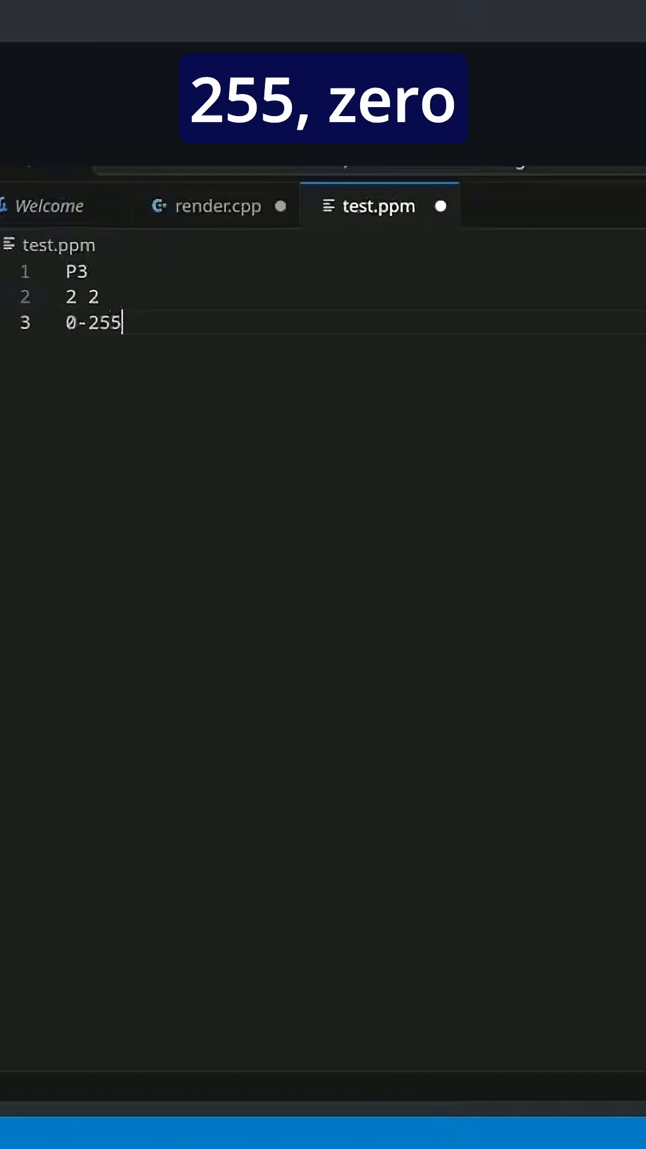
text(6000)
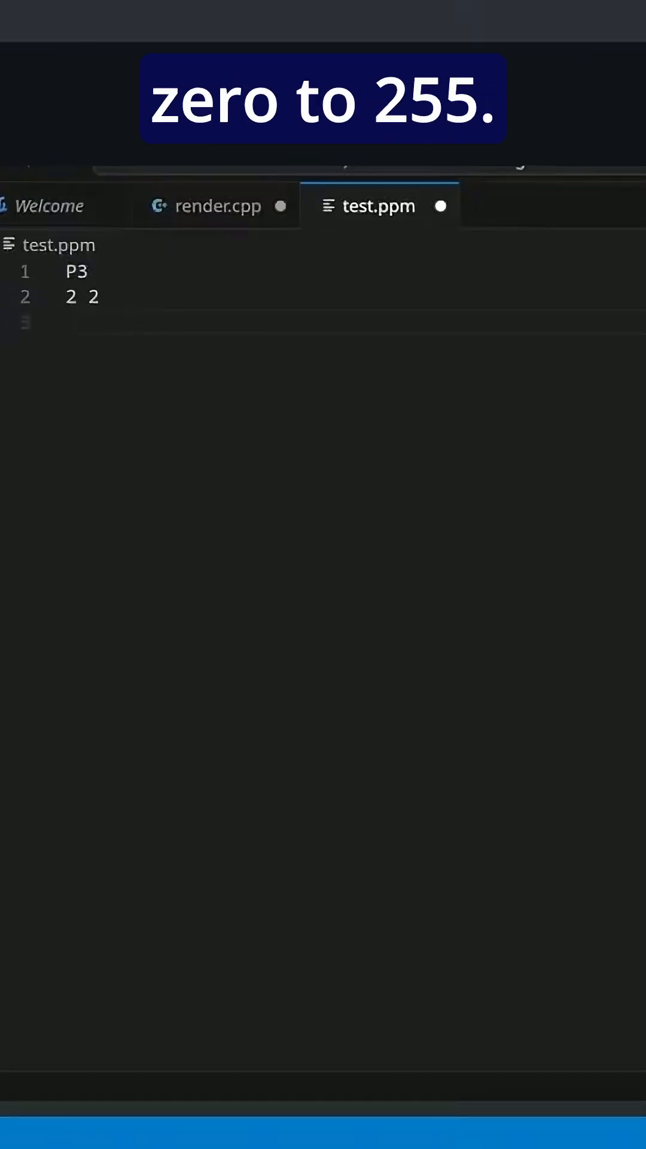
text(255)
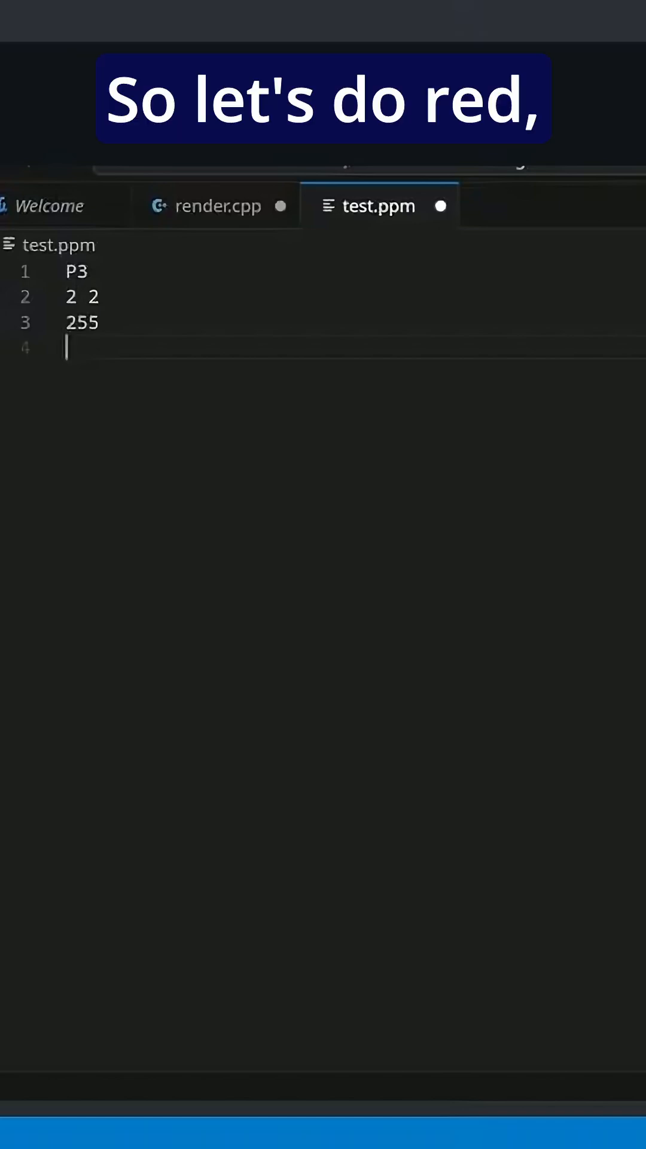
Step: Add the red 255 0 0 and green 0 255 0 pixel rows, then check the colour notes in render.cpp
text(255)
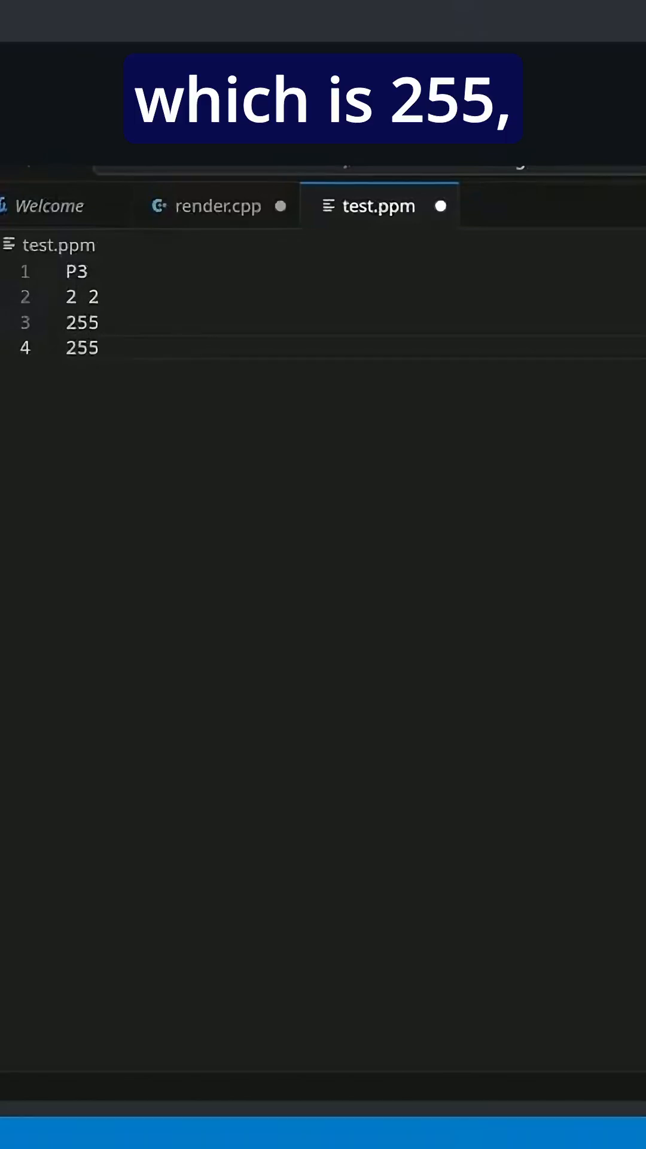
text(0 0)
text(0 255 )
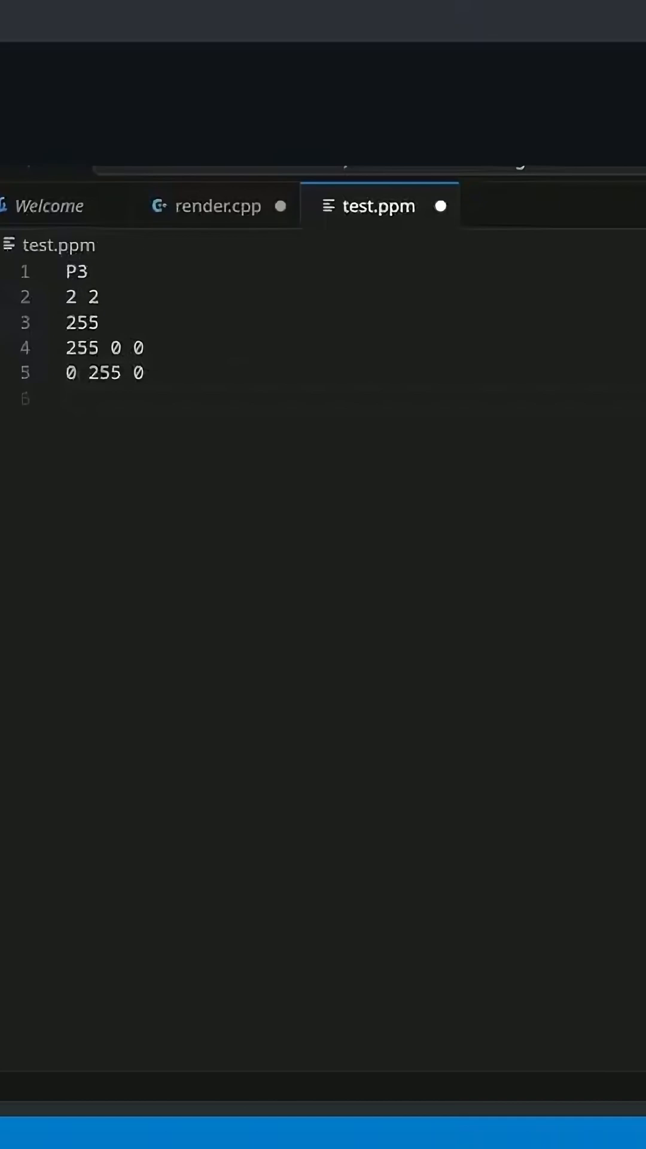
text(0 0)
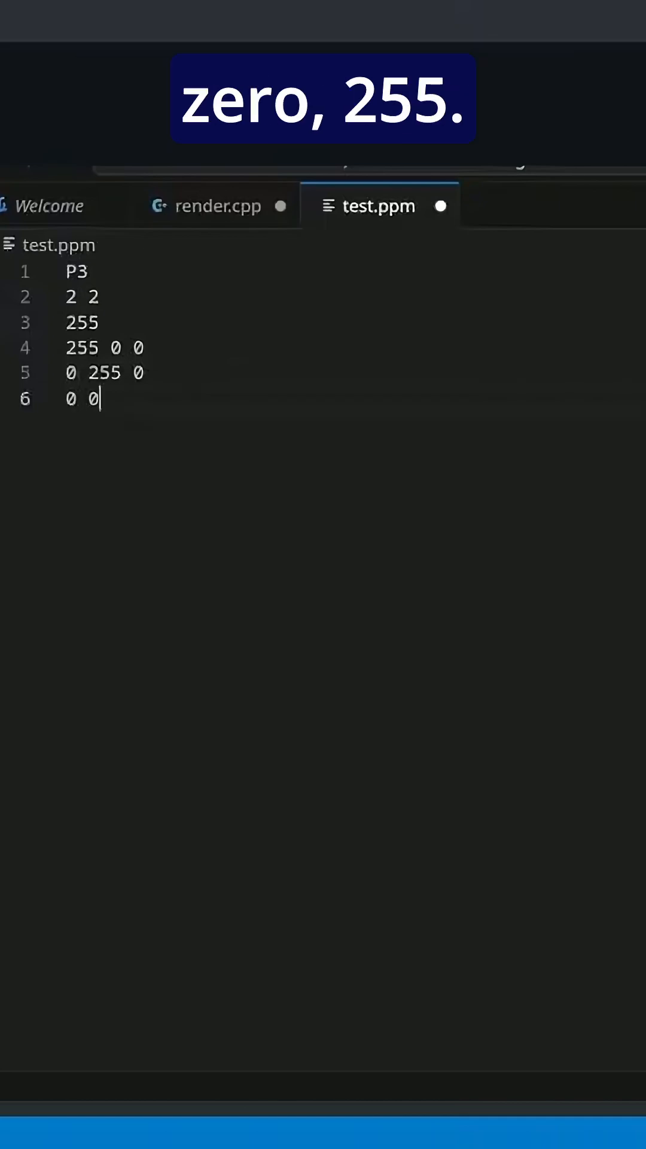
click(216, 206)
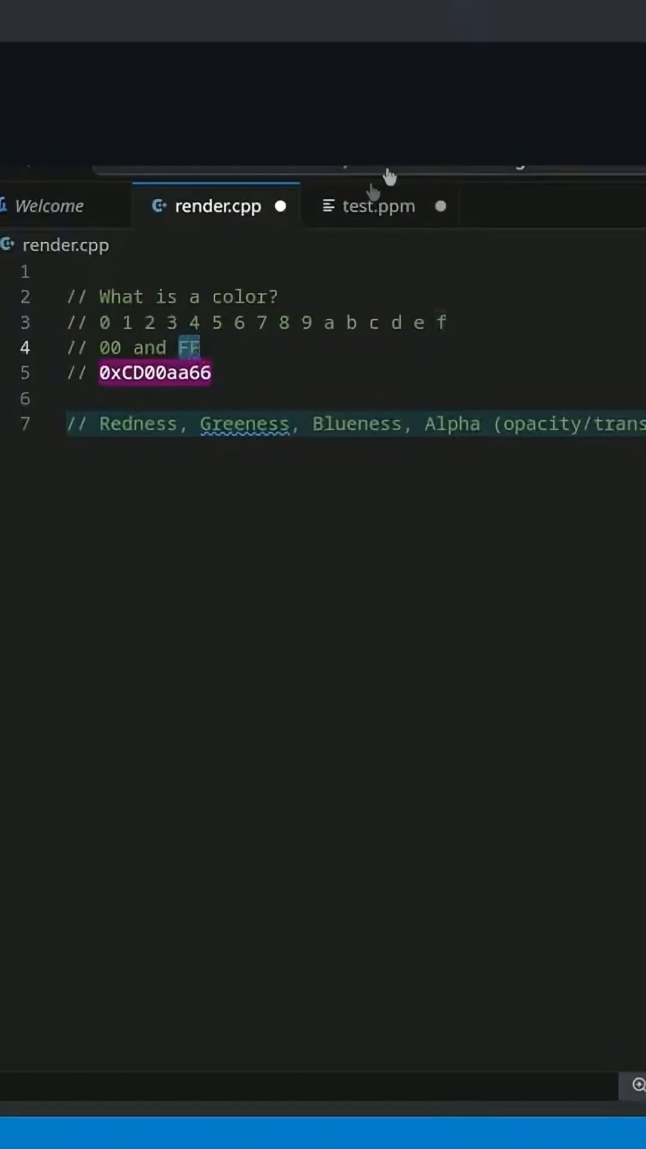
Step: Finish test.ppm with the blue 0 0 255 and white 255 255 255 pixel rows and save it
click(378, 205)
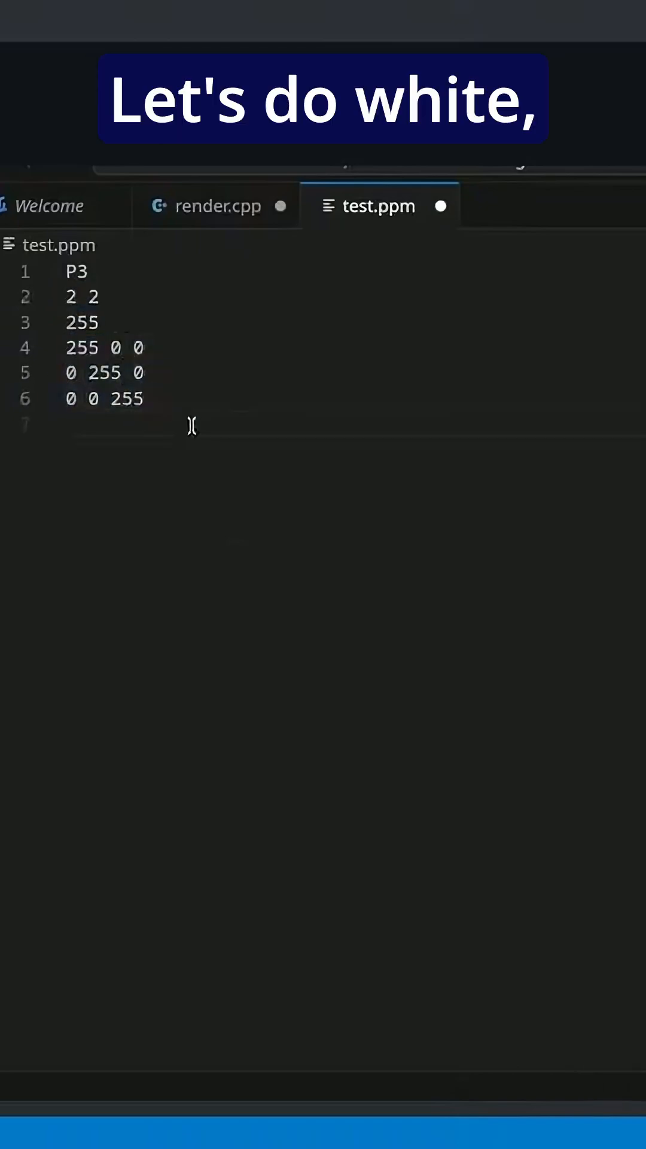
text(255 2)
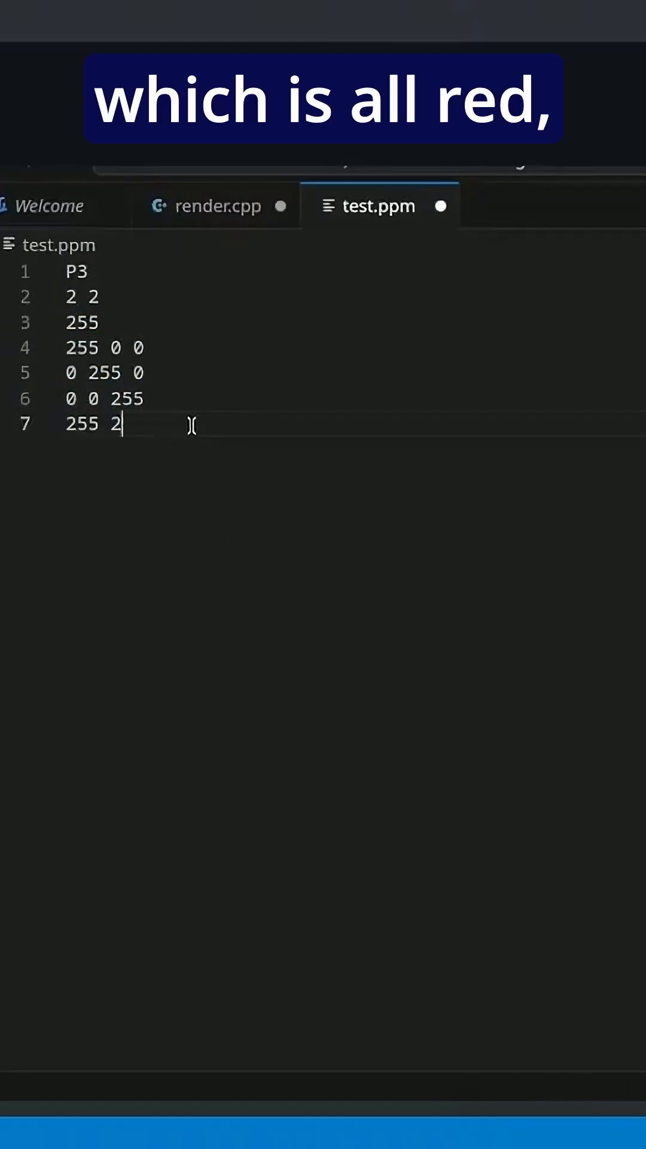
text(55 255)
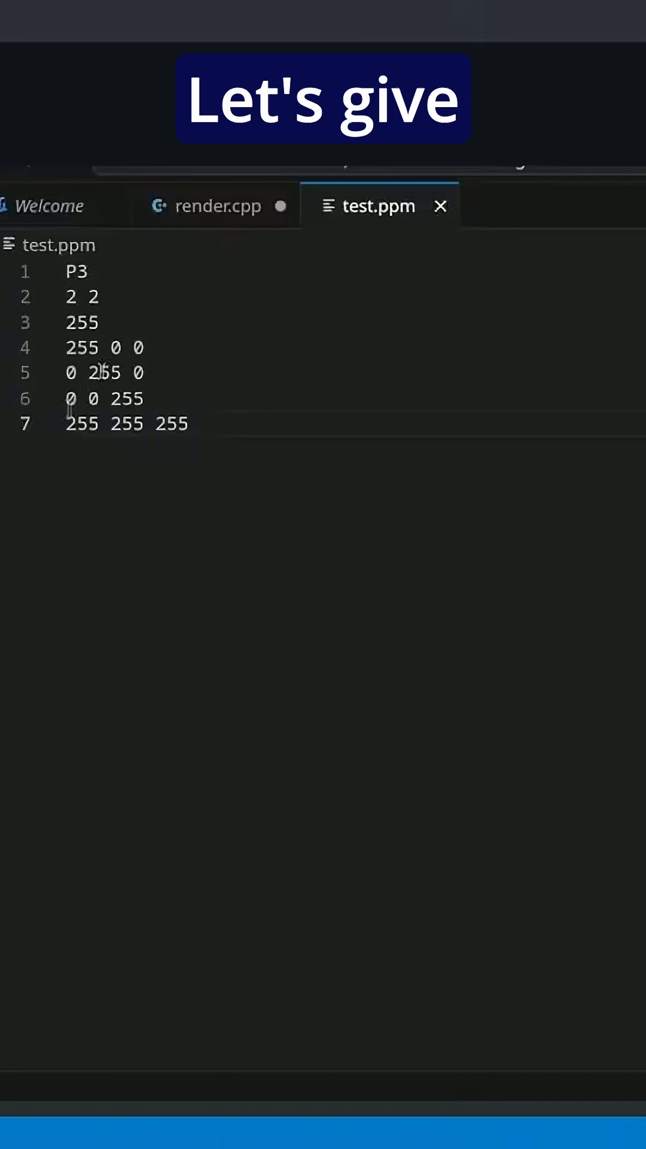
Step: Open the saved test.ppm image in Krita from the Dolphin file manager
right_click(359, 433)
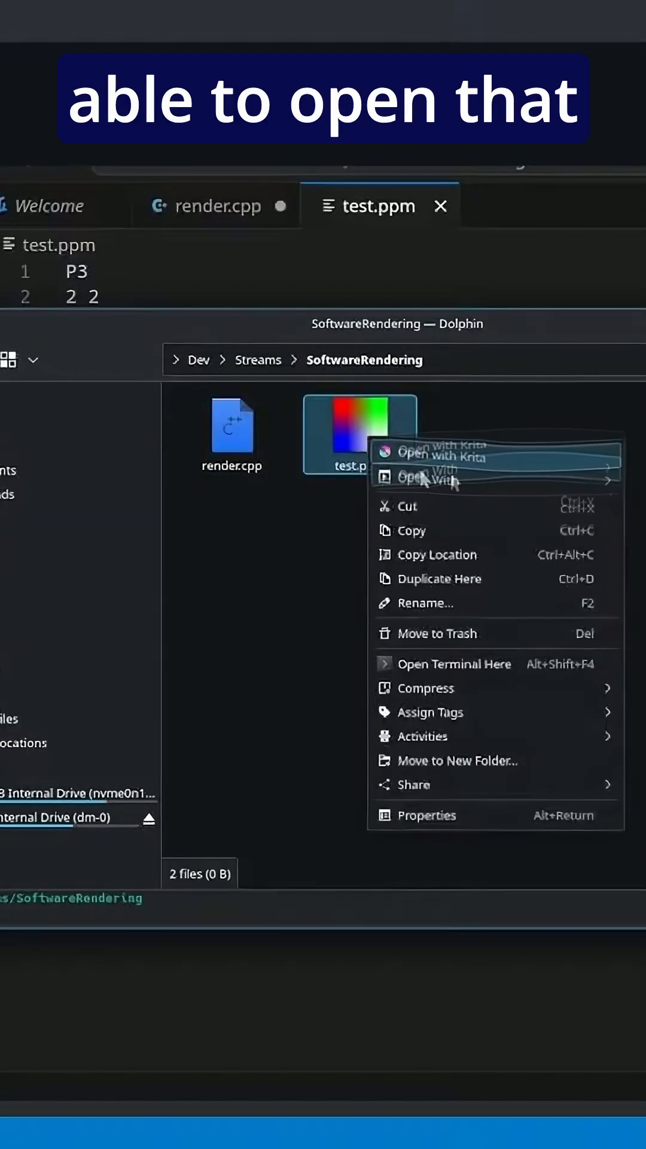
click(448, 451)
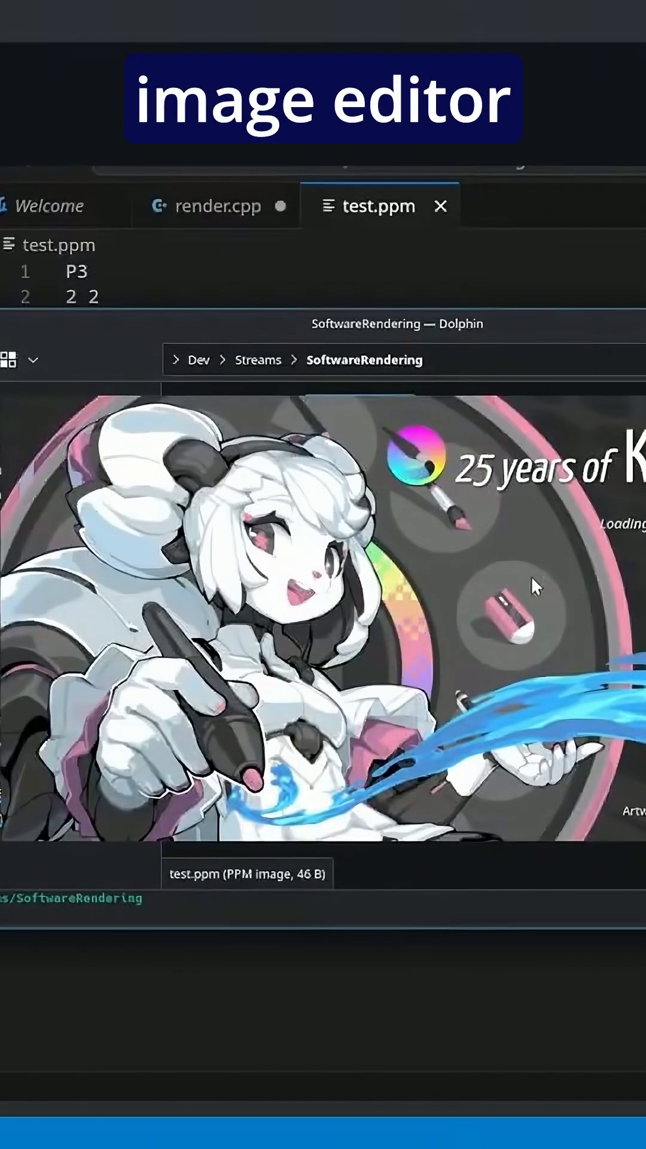